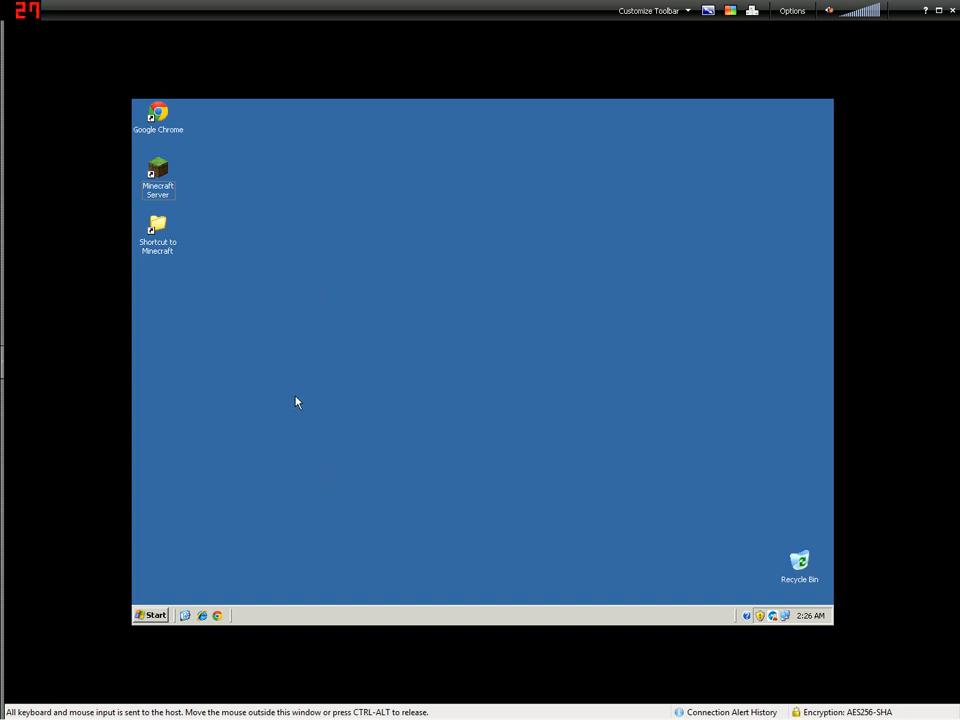
mouse_move(210, 302)
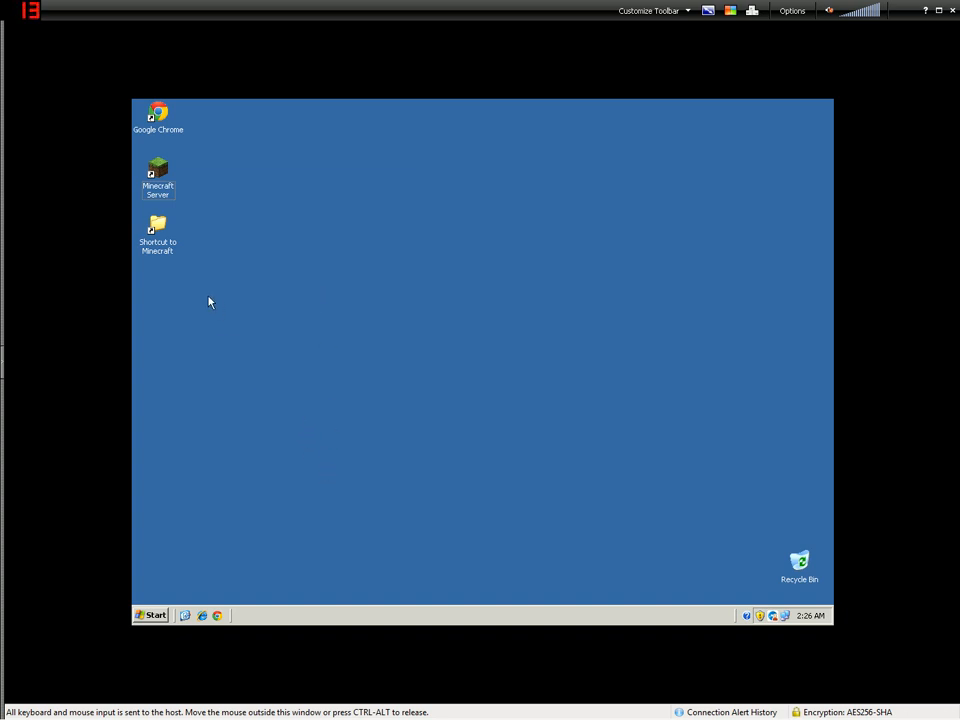
- Open the D:\Minecraft folder via its shortcut and select server.properties
click(157, 228)
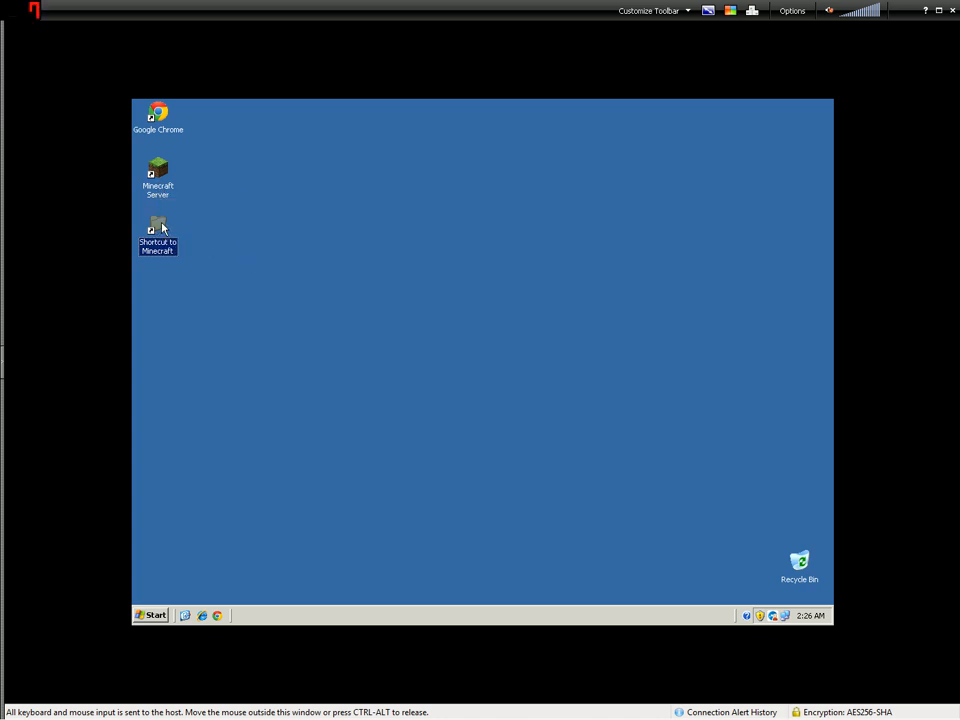
double_click(157, 223)
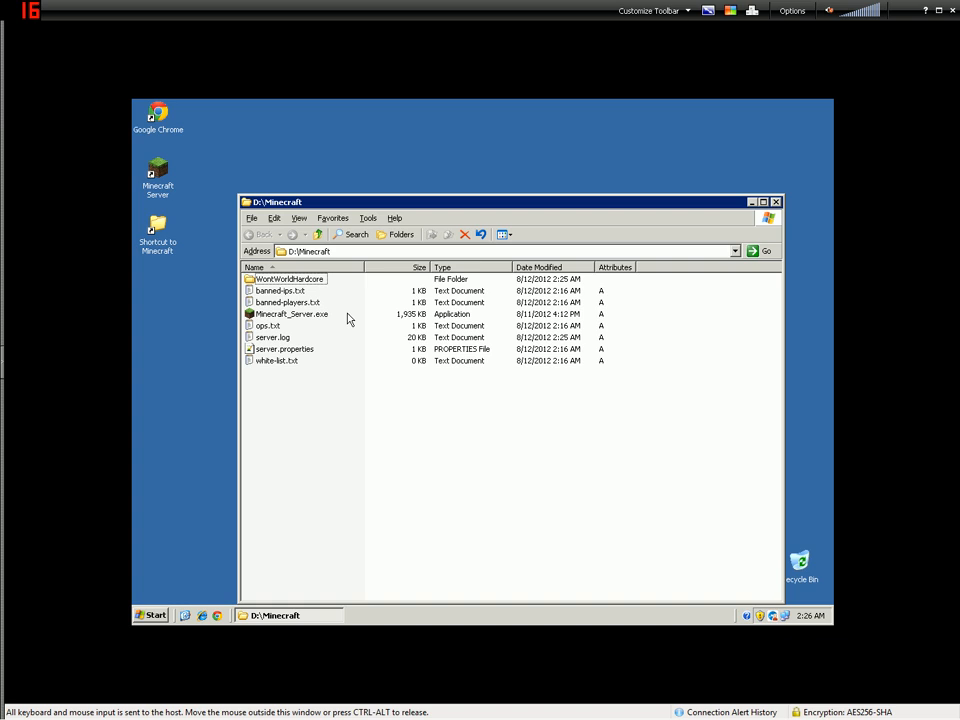
mouse_move(334, 357)
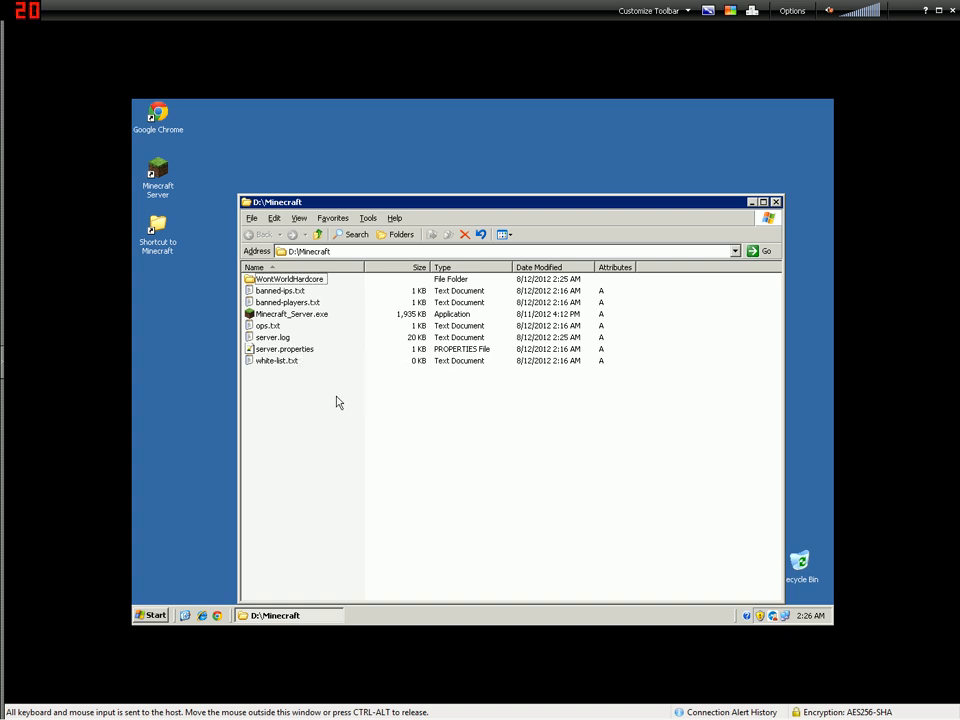
mouse_move(313, 365)
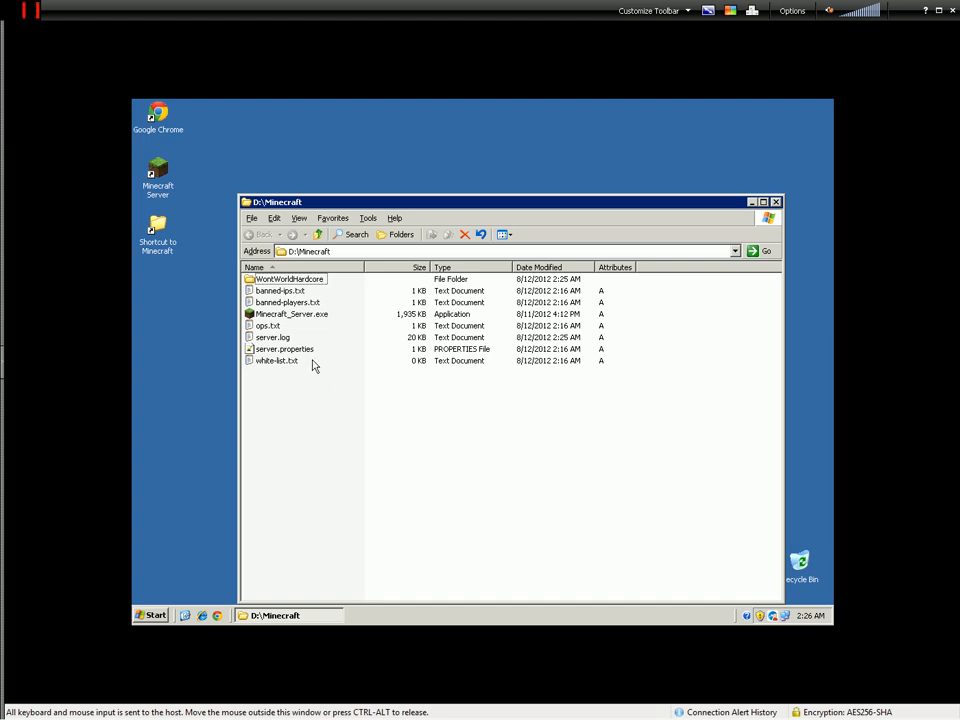
click(284, 348)
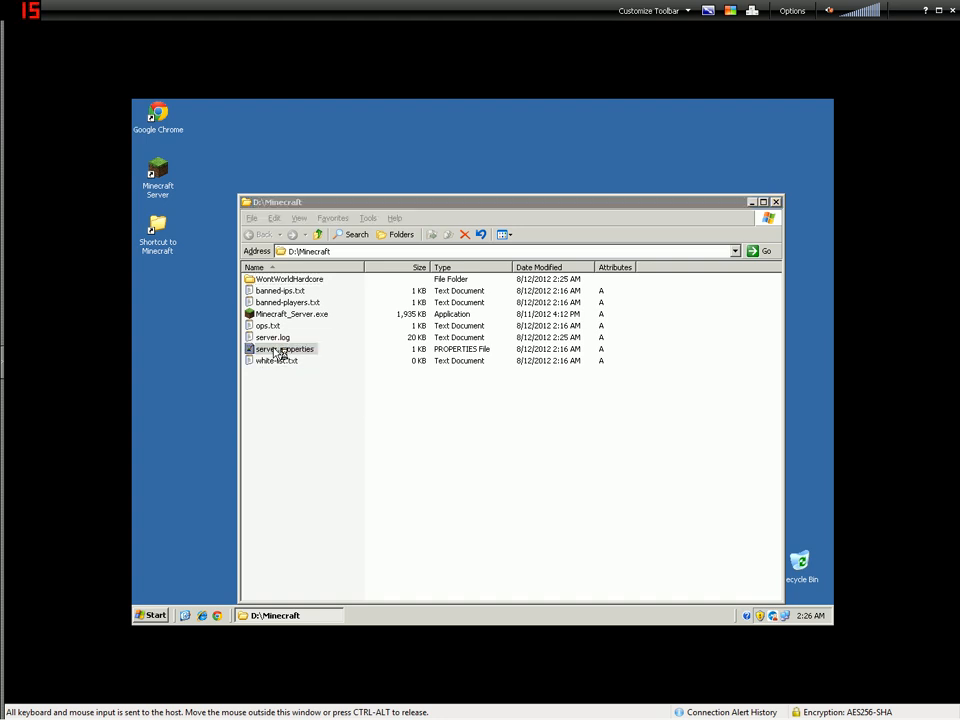
- Open server.properties in Notepad++ to edit the texture-pack setting
double_click(284, 348)
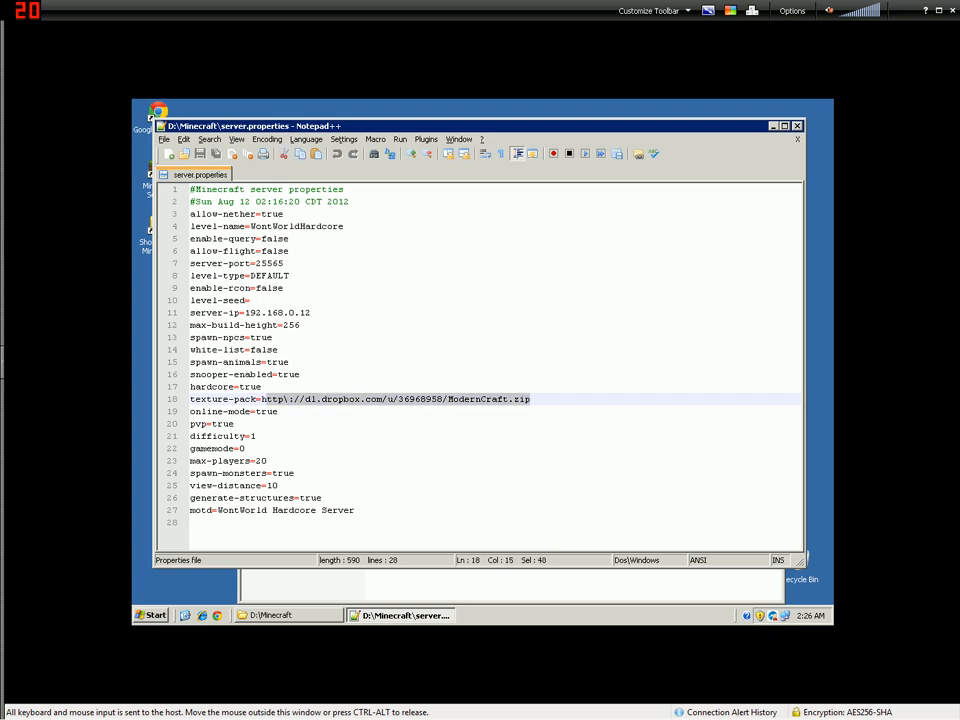
mouse_move(418, 165)
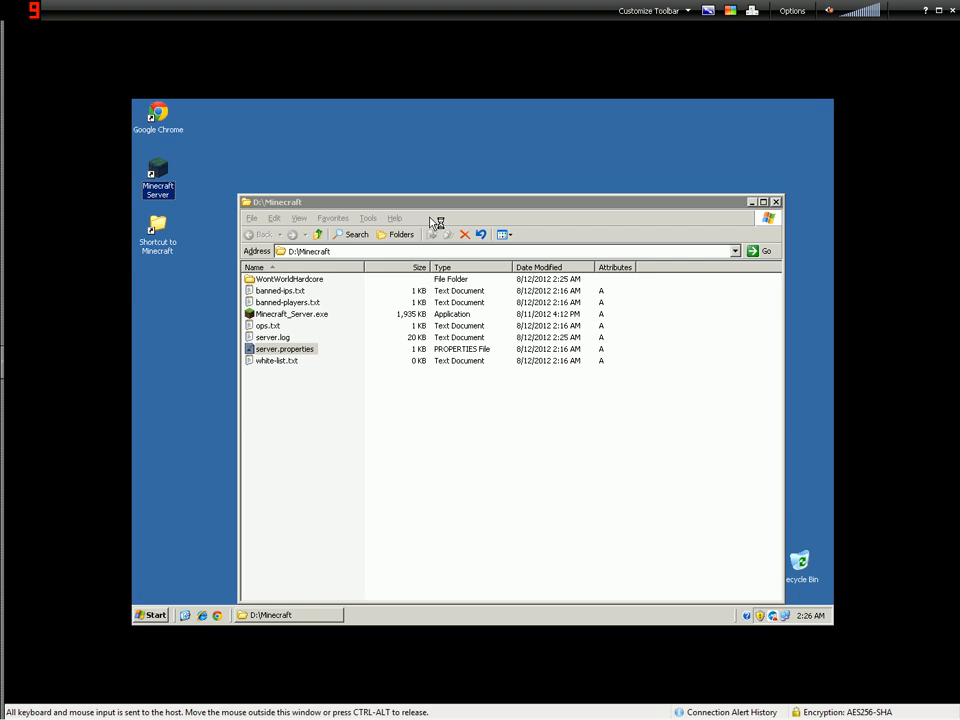
- Launch Minecraft from the desktop shortcut and close the Fraps Movies window
double_click(290, 313)
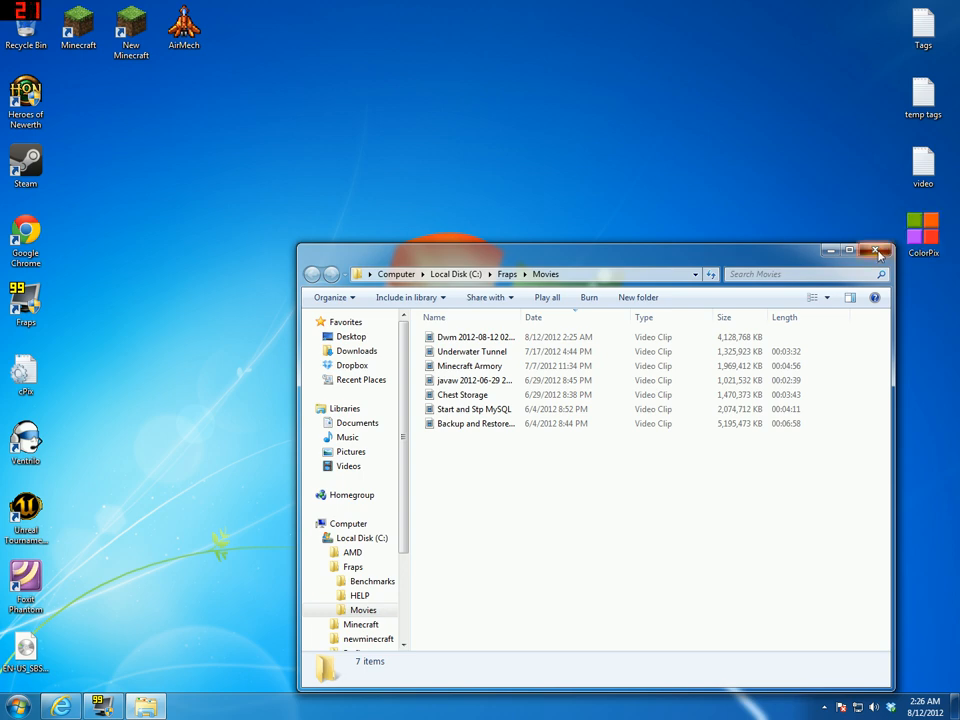
click(875, 250)
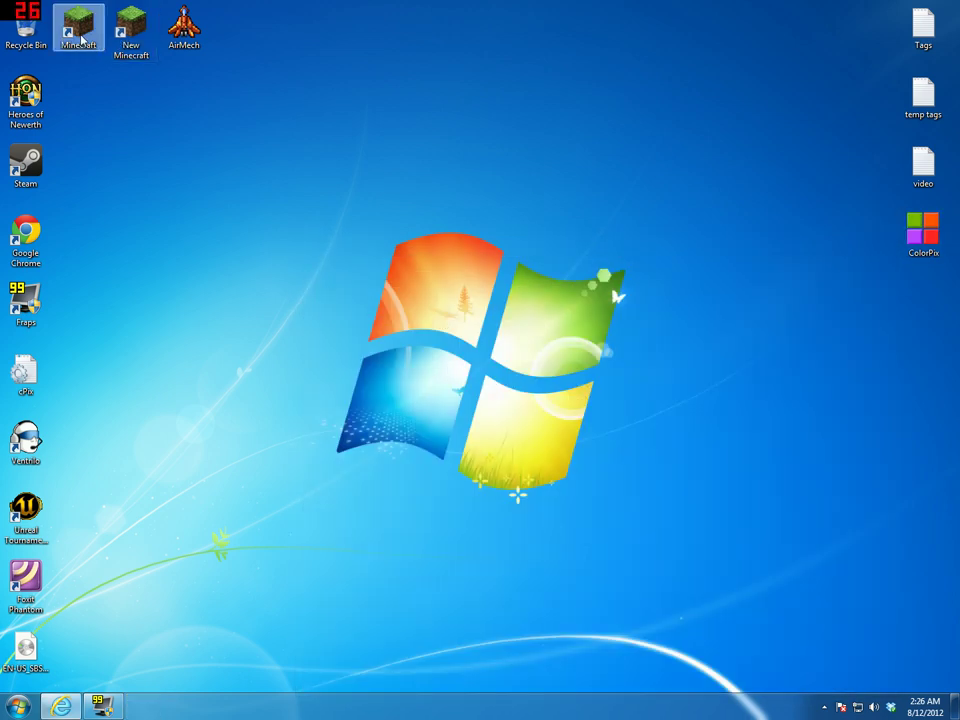
mouse_move(352, 199)
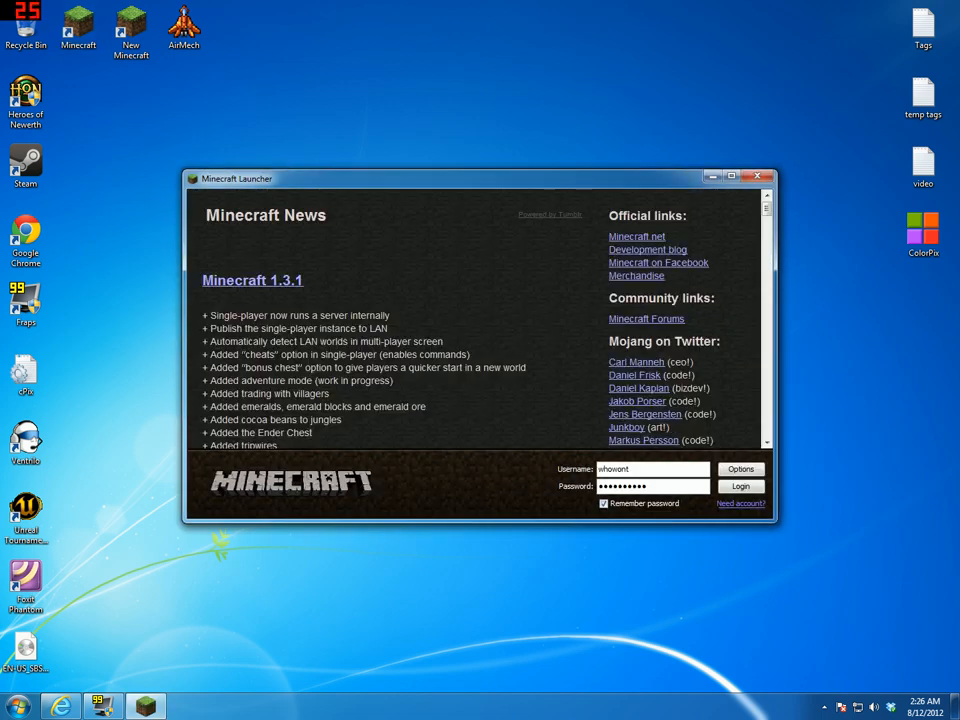
- Log in, open Multiplayer, and join the WontWorld Hardcore Server
click(740, 486)
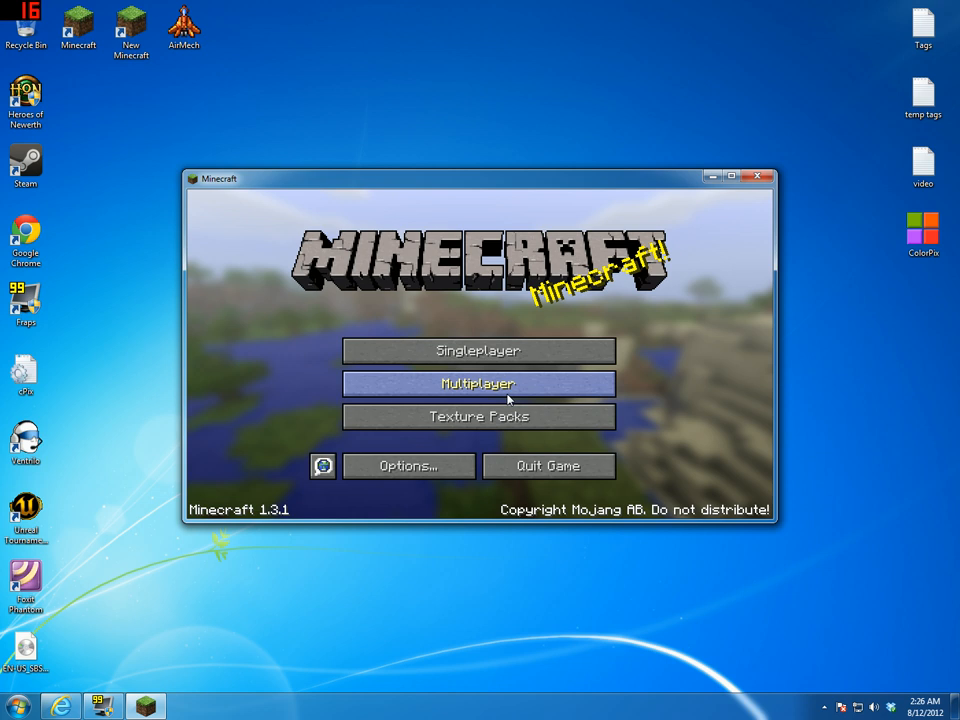
click(478, 384)
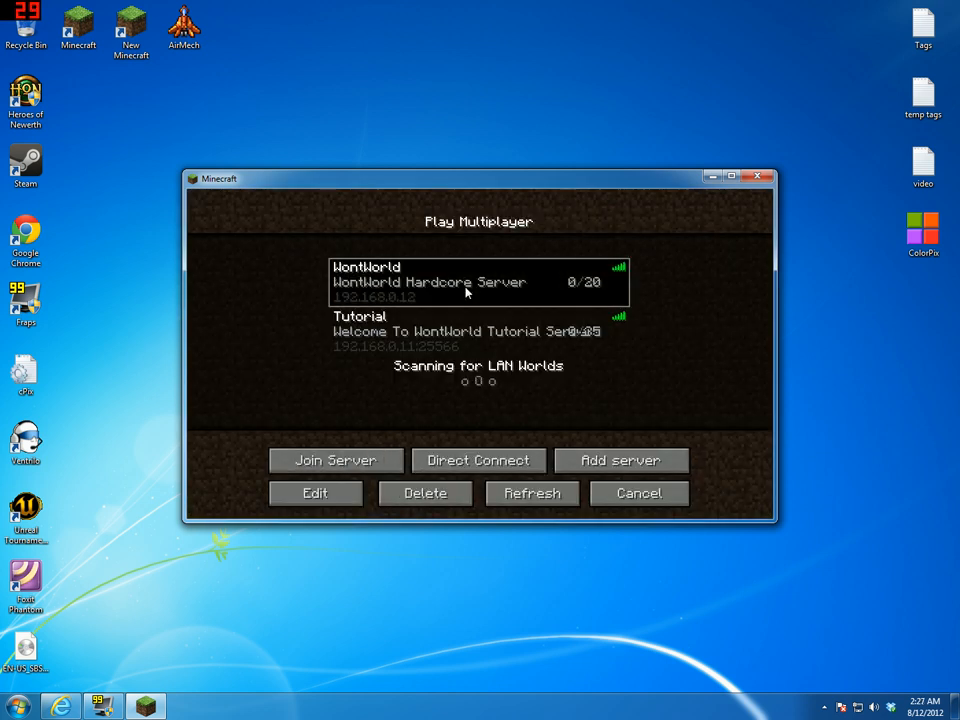
click(335, 460)
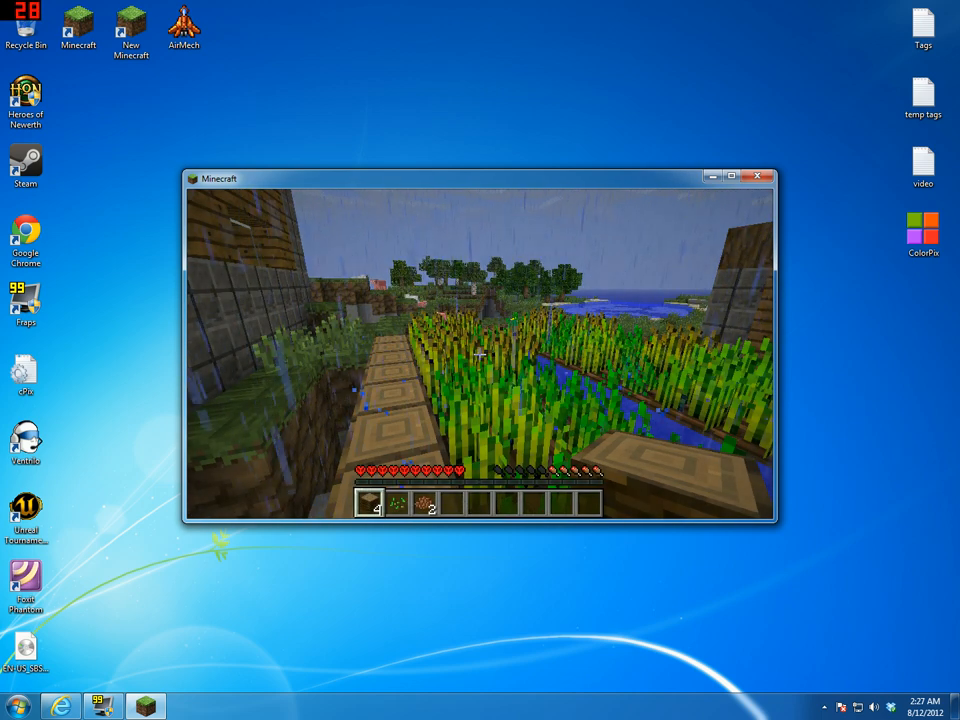
- Lower the Sound slider from 35% to 4% in Options and resume the game
key(Escape)
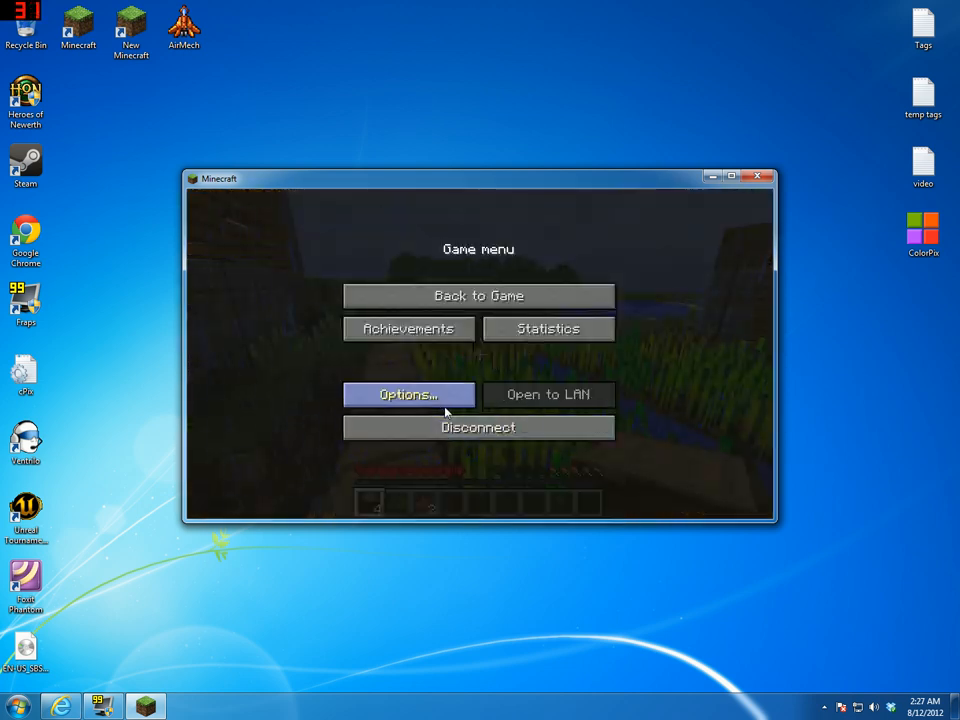
click(408, 394)
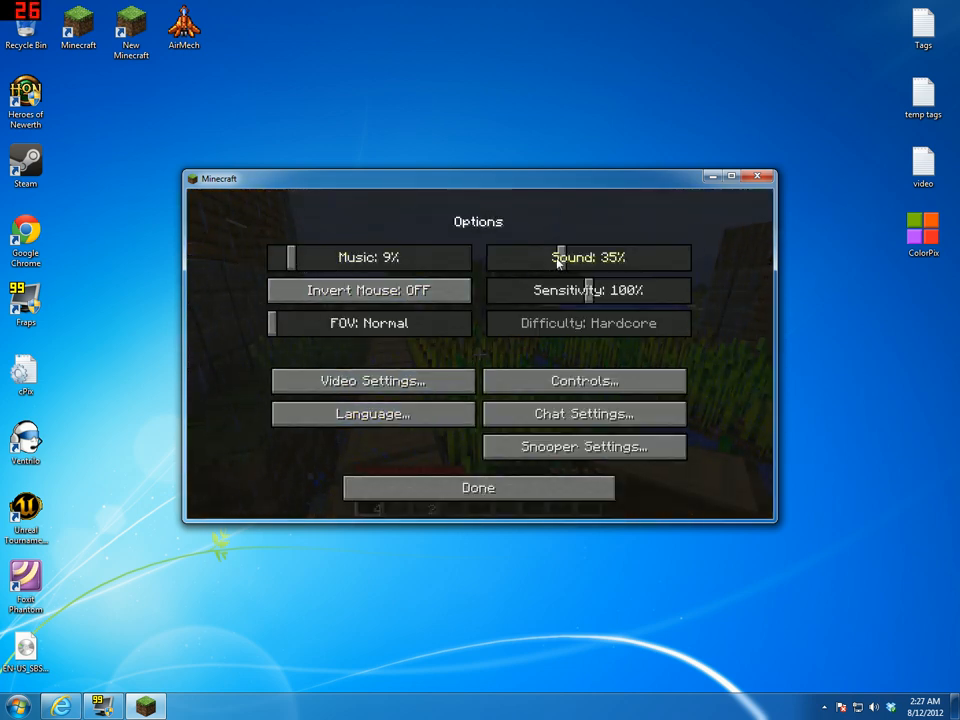
drag(563, 257, 500, 257)
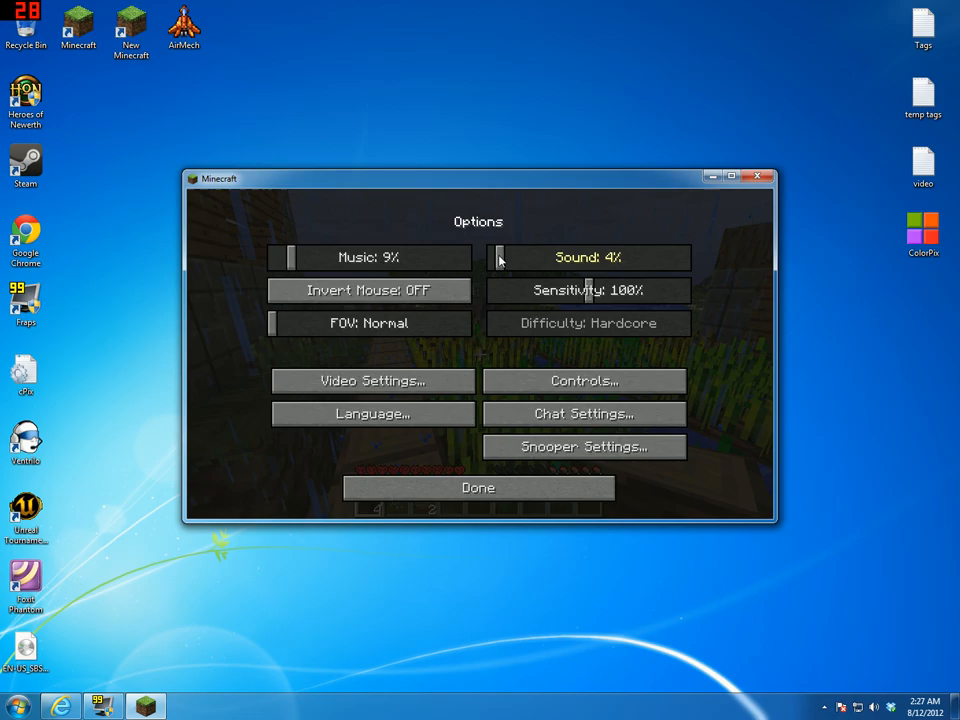
click(479, 487)
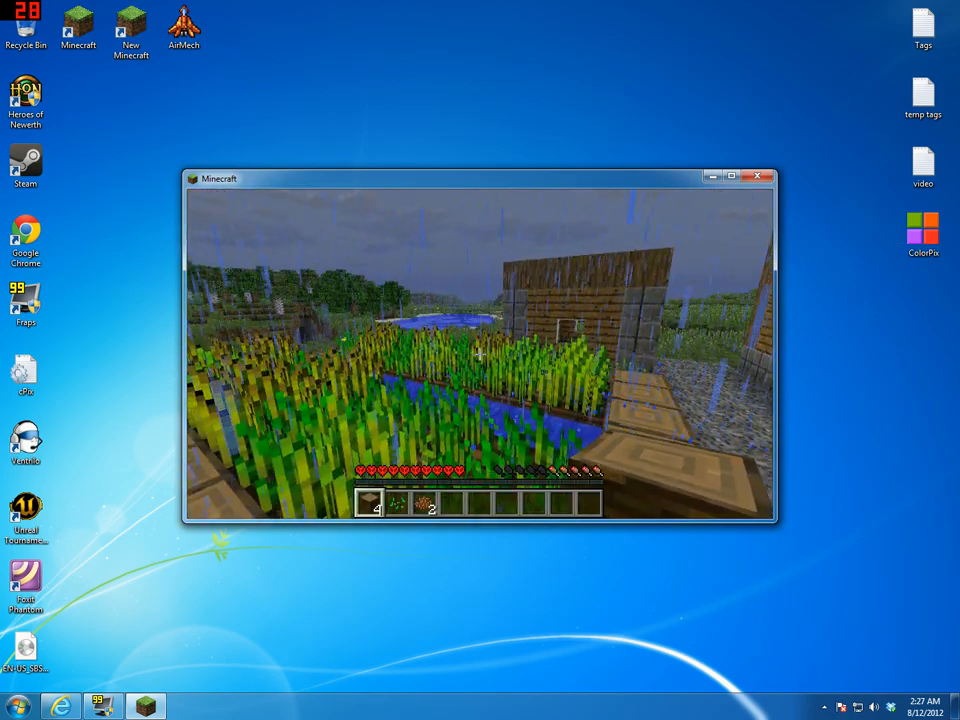